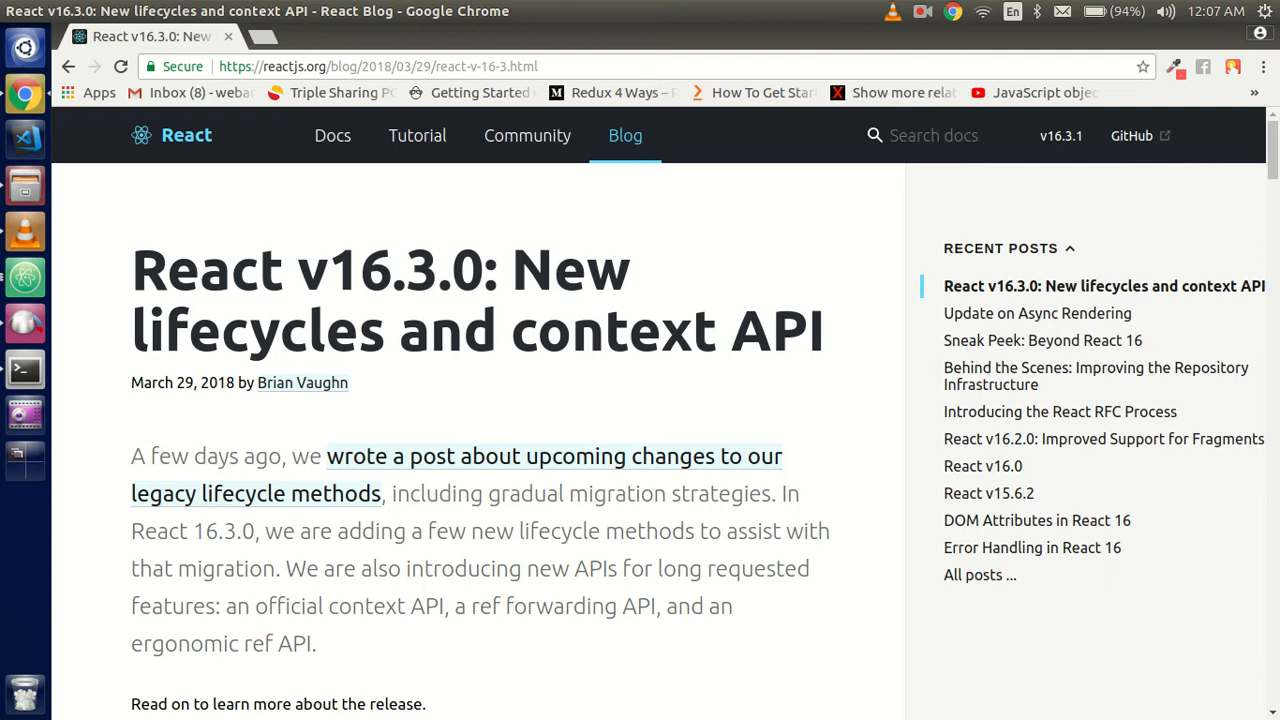
Step: Read the v16.3.0 introduction and Official Context API section, down to the createRef API heading
scroll("down", 3)
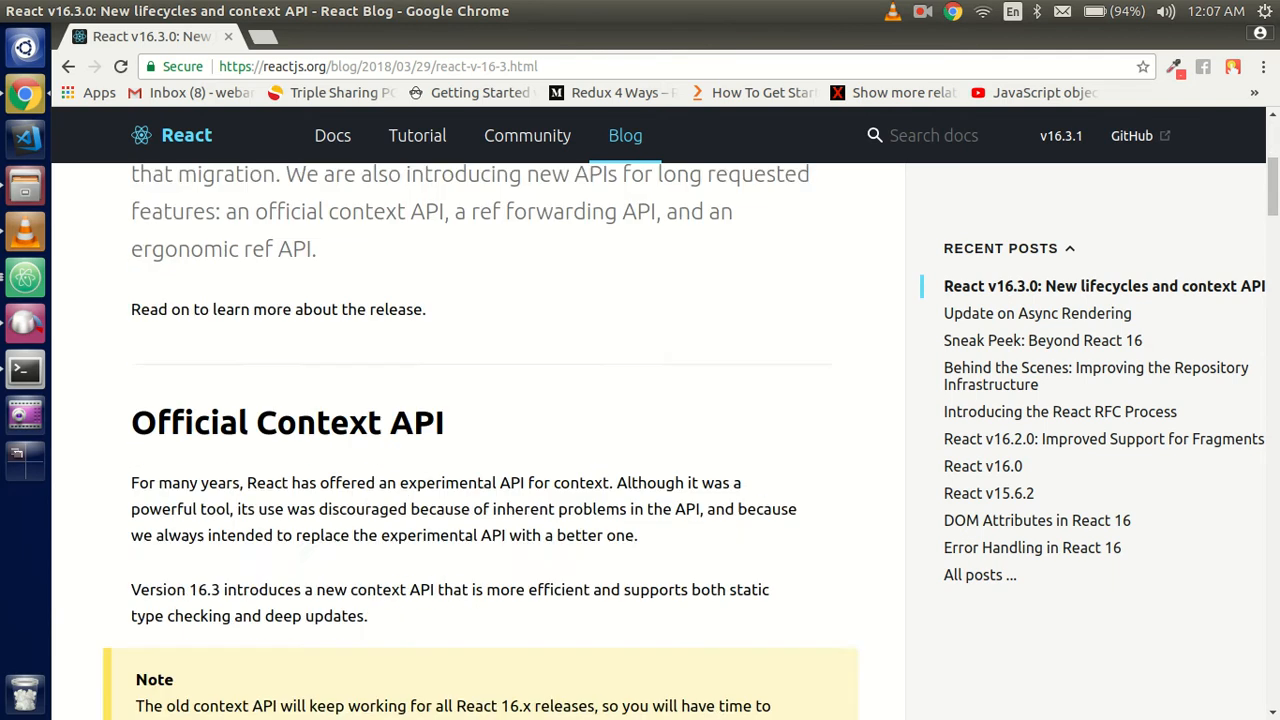
scroll("down", 3)
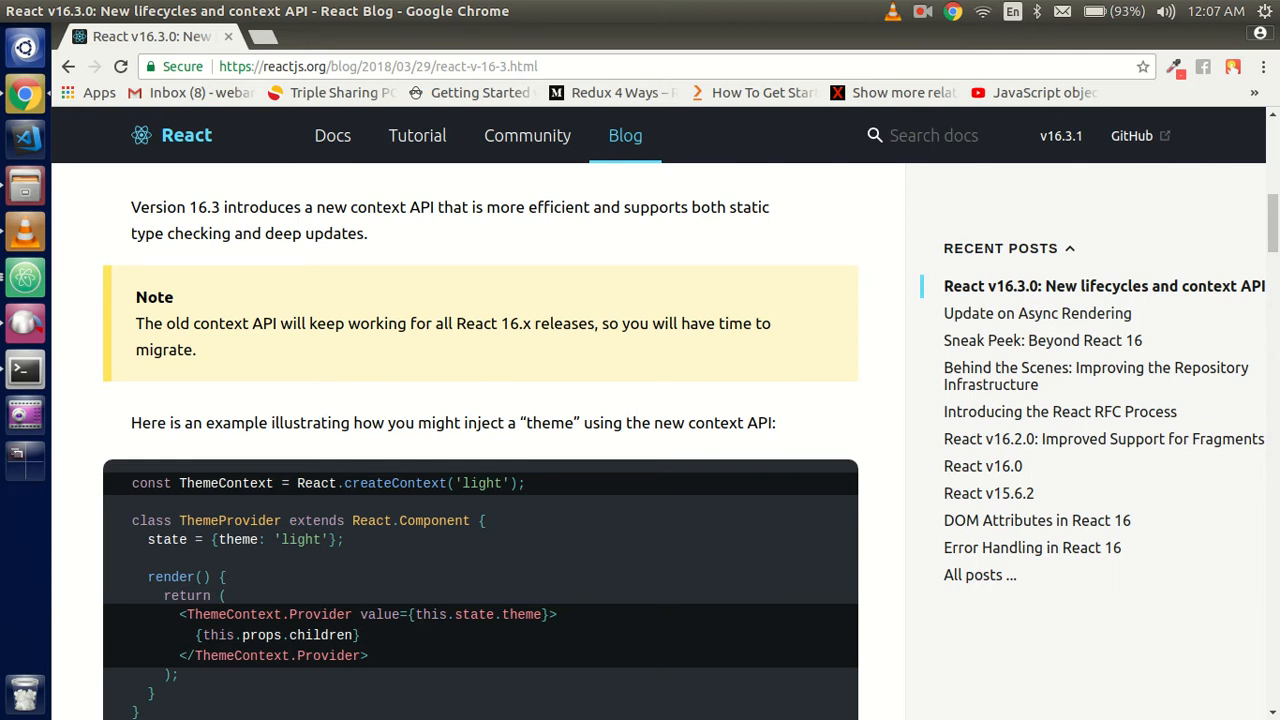
scroll("down", 3)
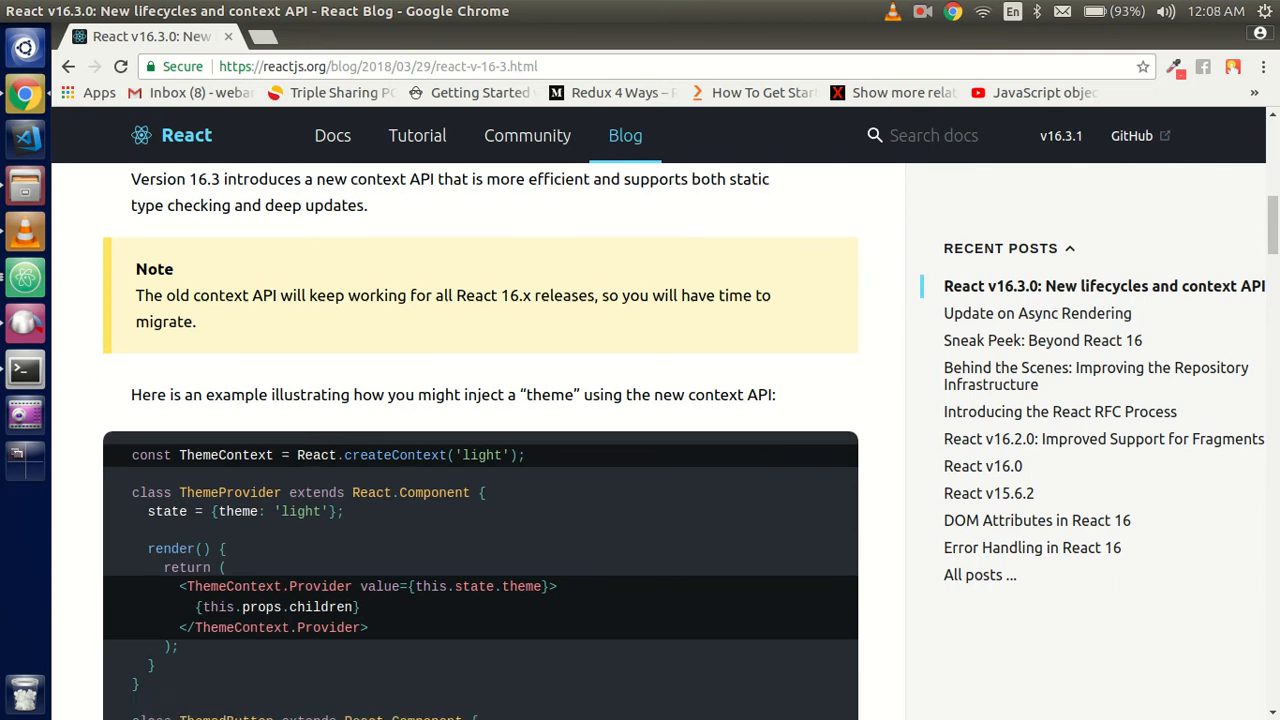
scroll("down", 3)
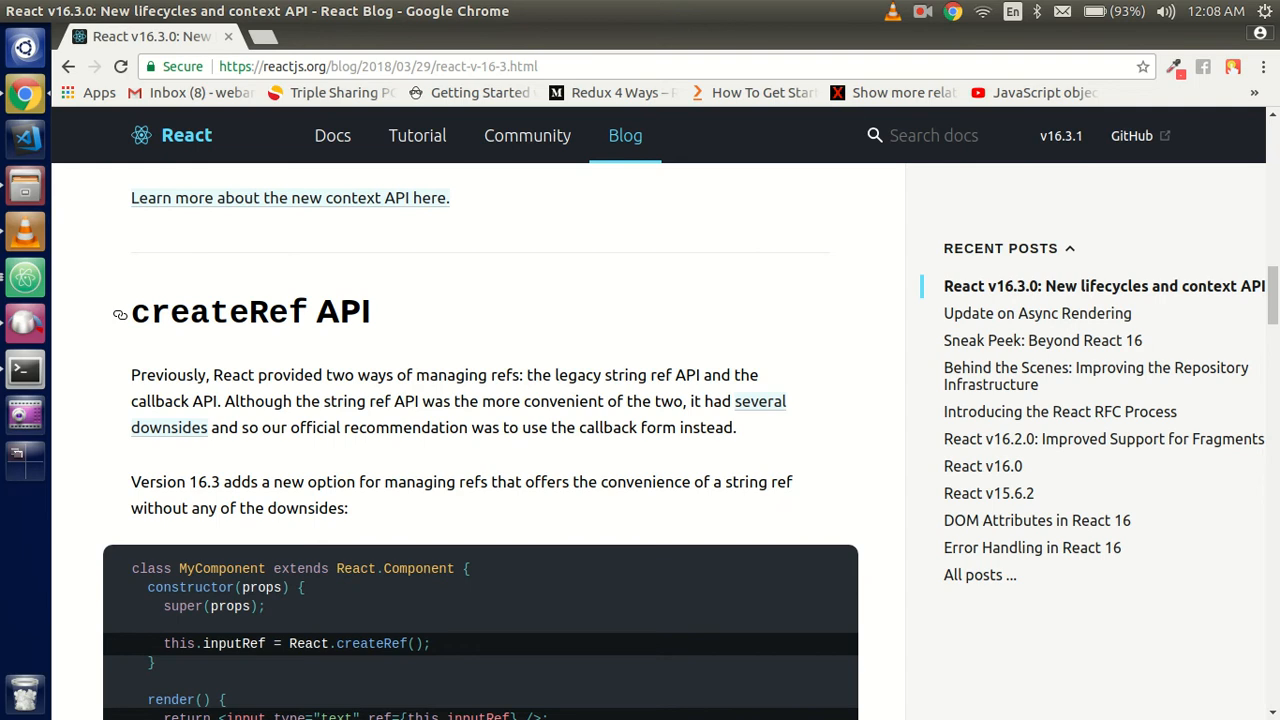
Step: Read the createRef and forwardRef sections, highlighting createRef in the code sample, reaching Component Lifecycle Changes
scroll("down", 3)
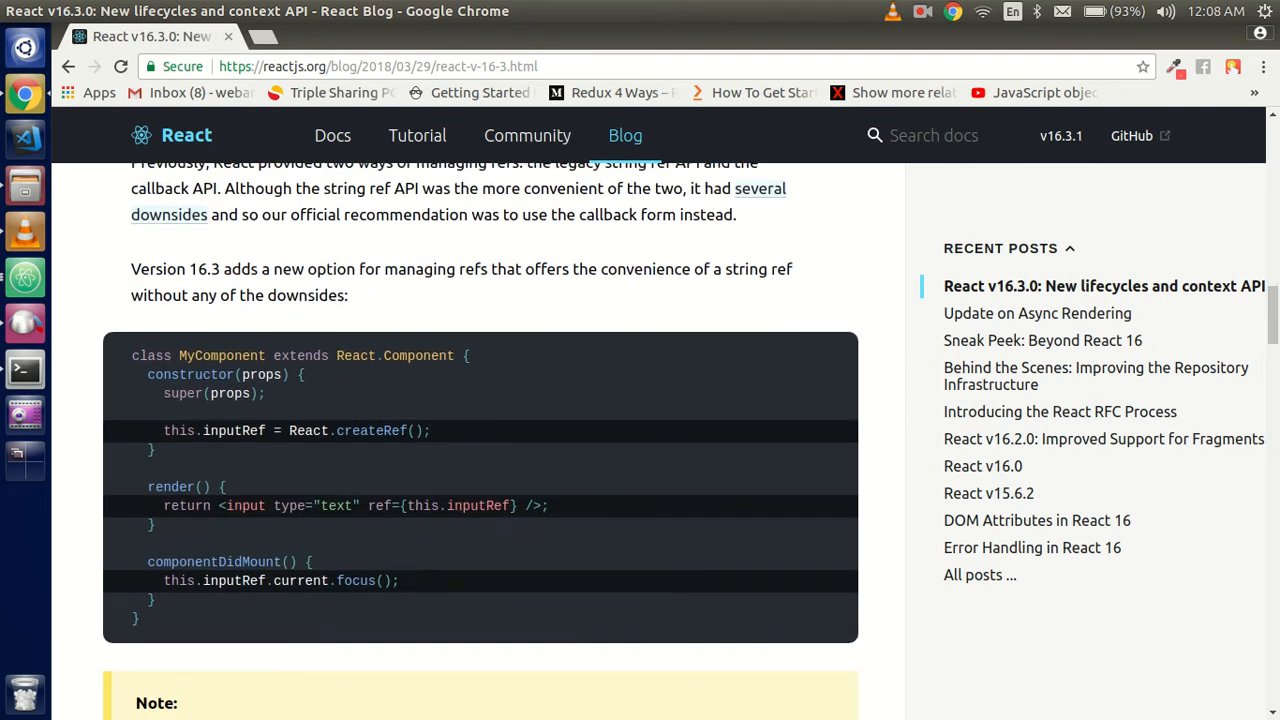
scroll("down", 3)
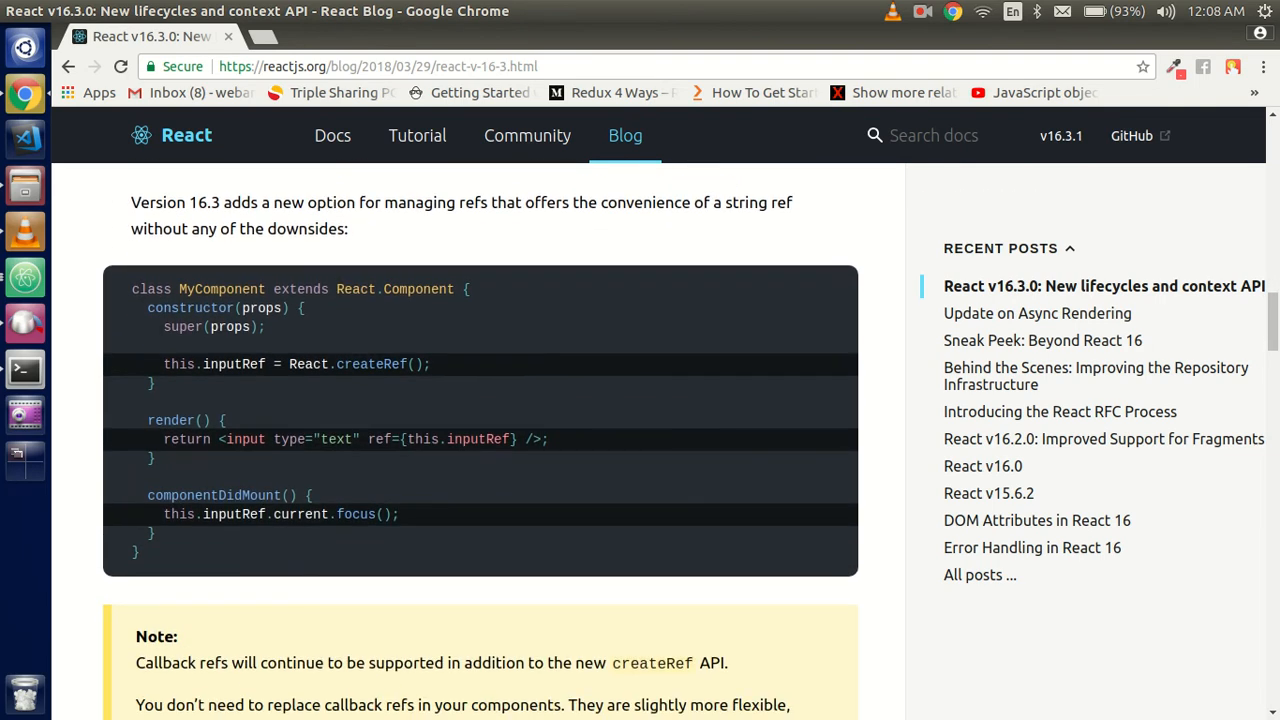
double_click(371, 364)
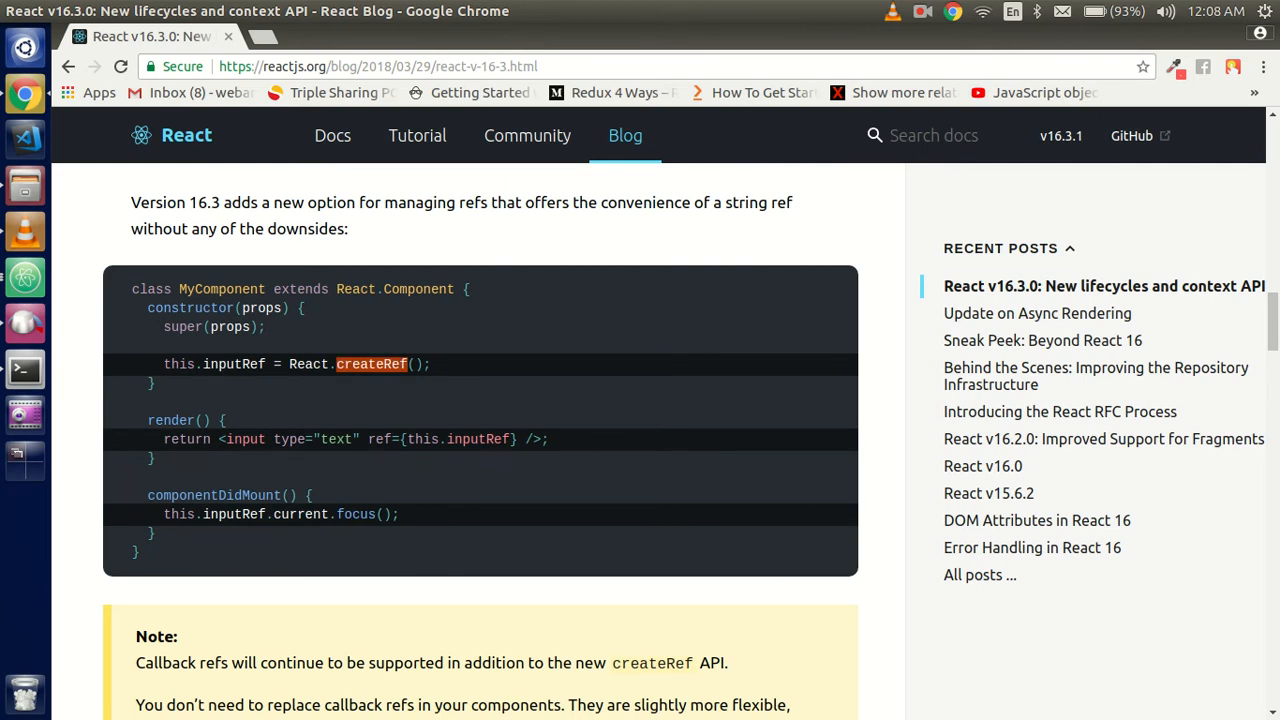
scroll("down", 3)
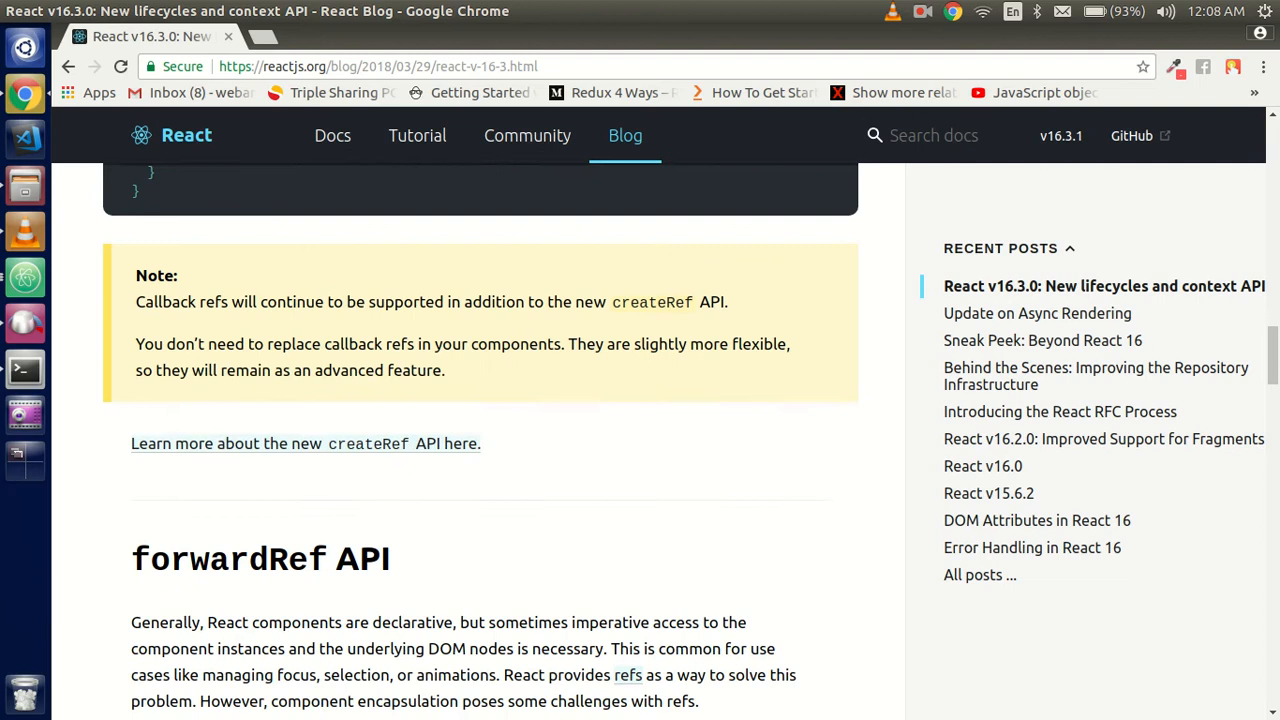
scroll("down", 3)
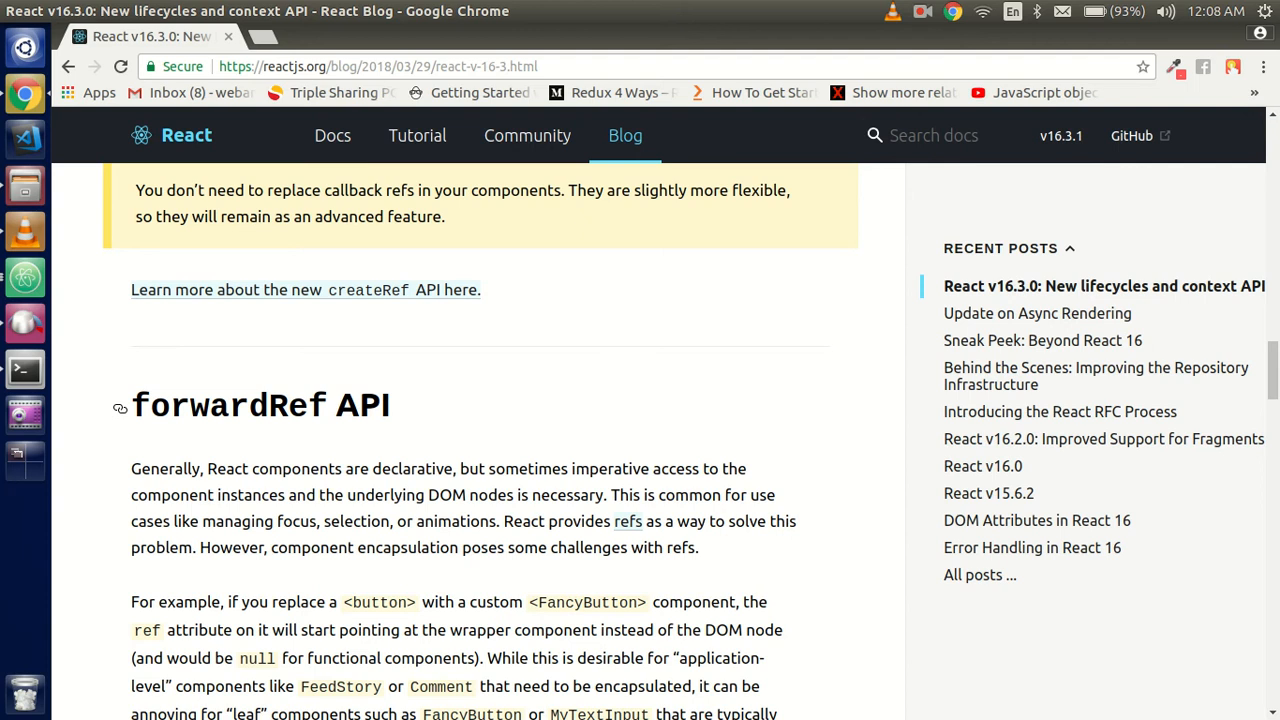
scroll("down", 3)
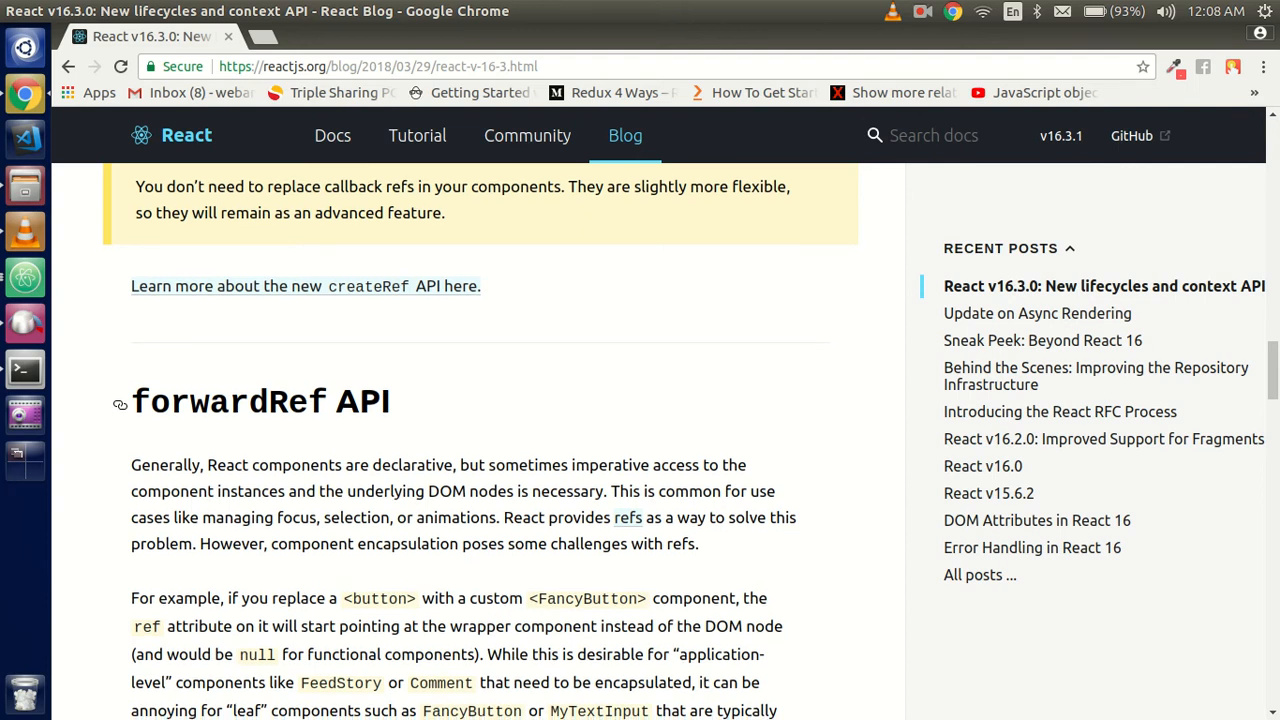
scroll("down", 3)
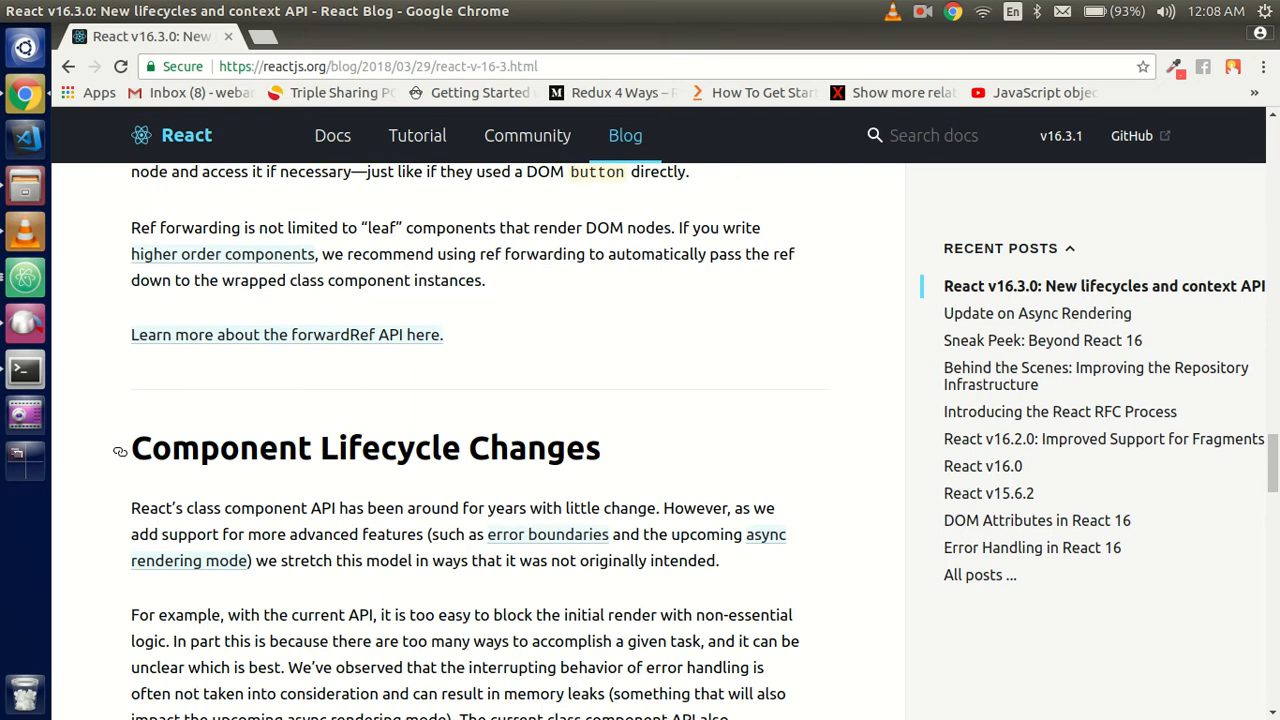
Step: Read the lifecycle deprecation note, highlighting its phrase about version 17
scroll("down", 3)
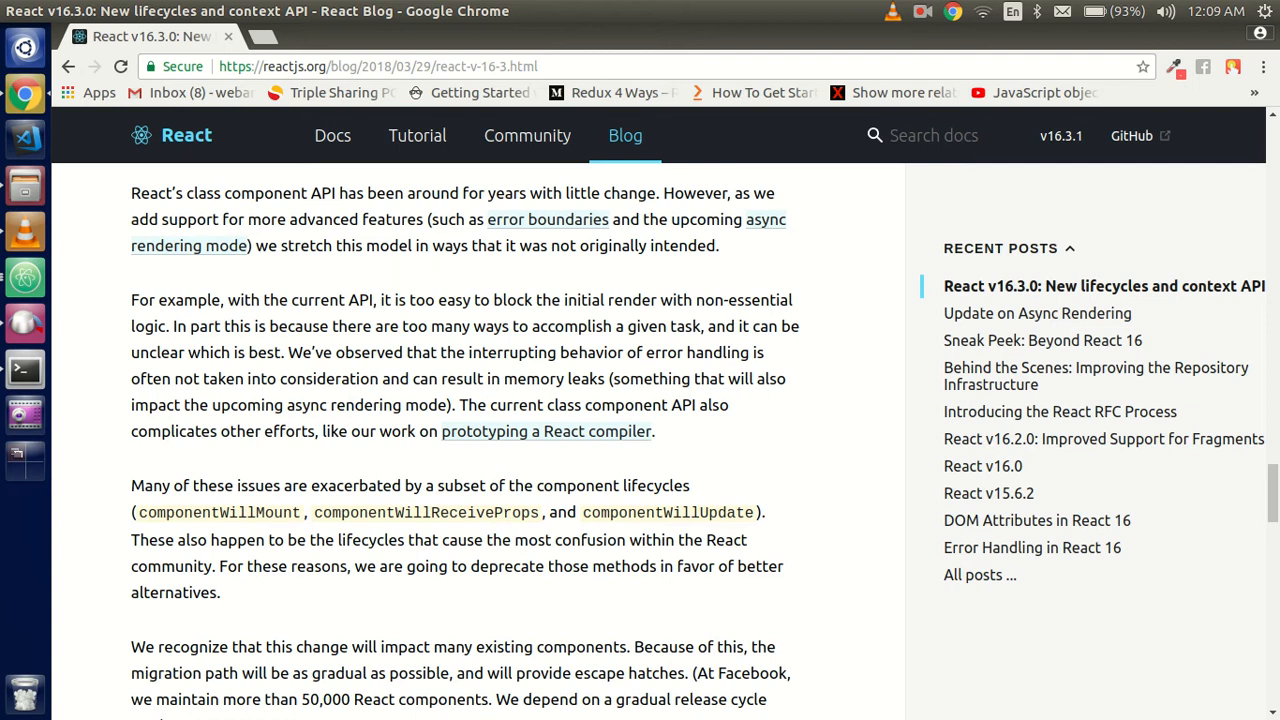
scroll("down", 3)
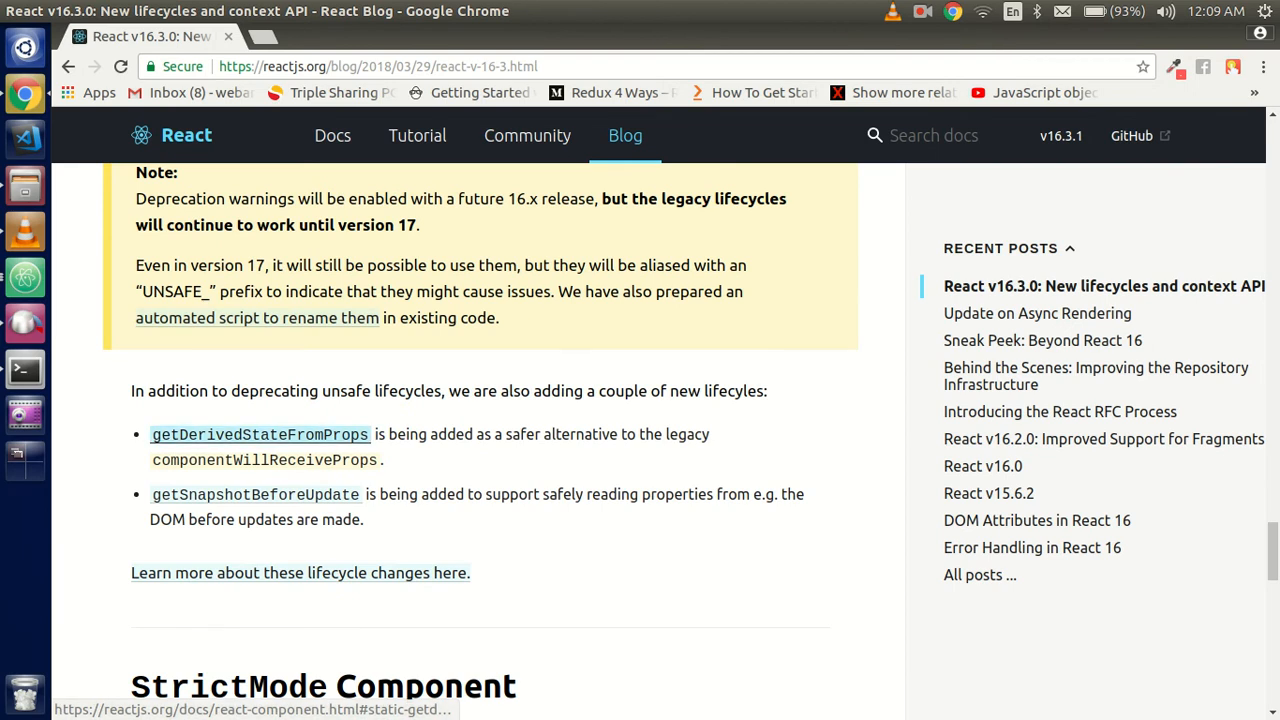
mouse_move(255, 494)
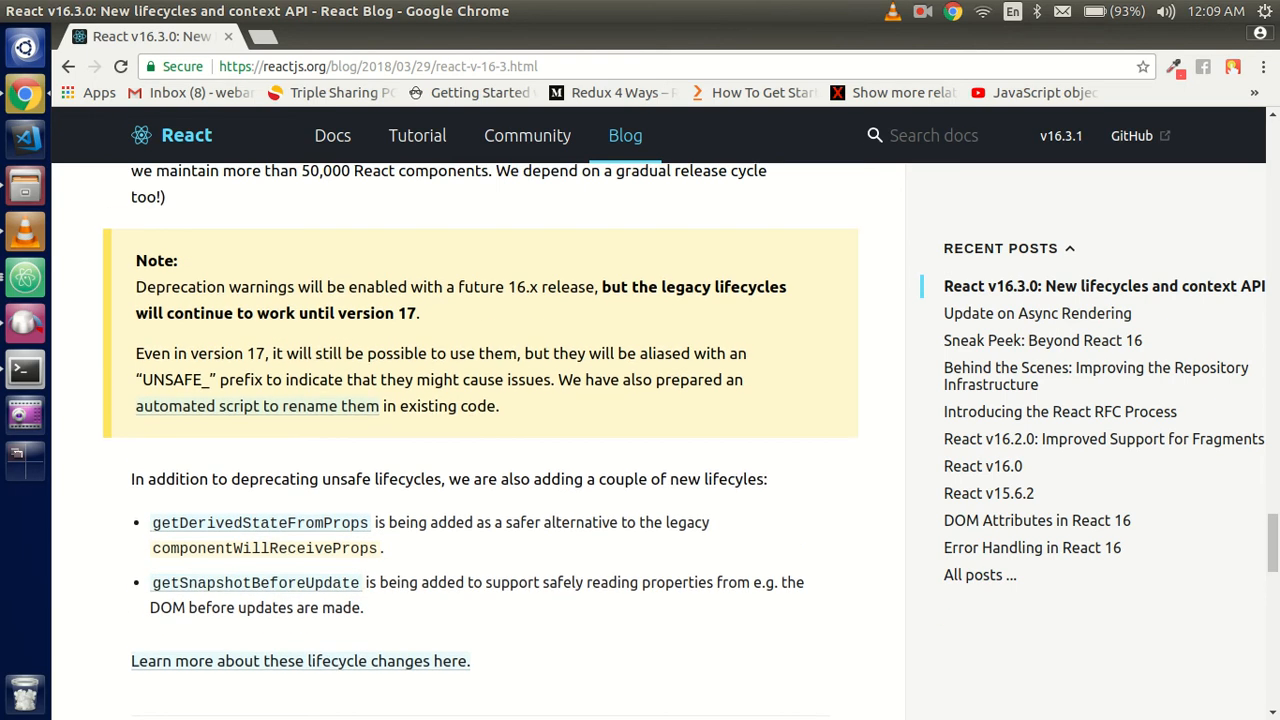
scroll("down", 3)
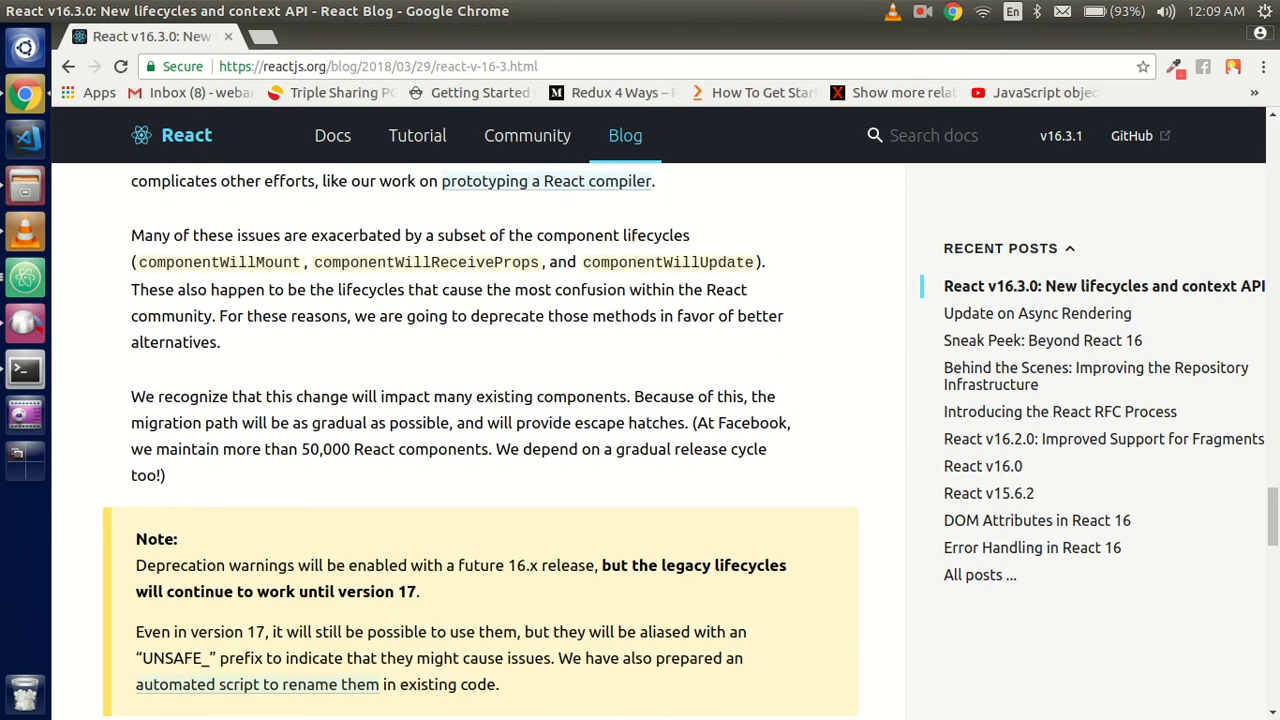
left_click_drag(325, 591, 418, 591)
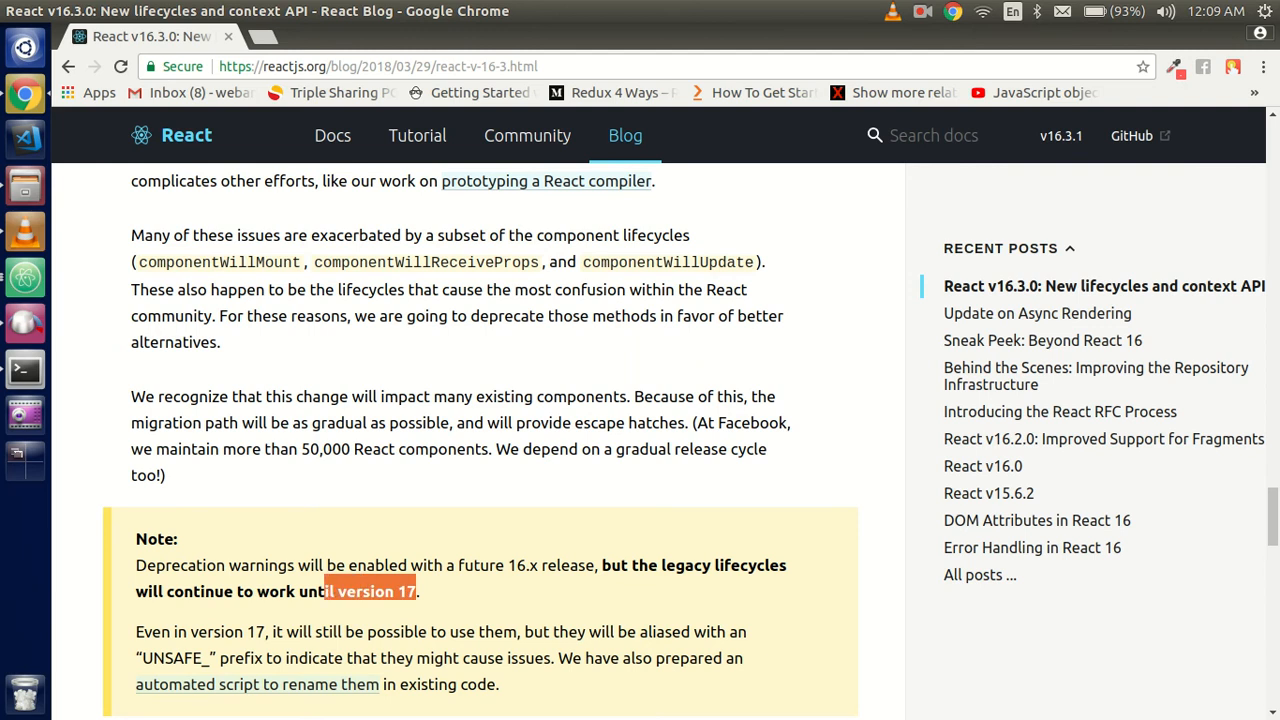
Step: Read the new lifecycles part down to the StrictMode Component heading
scroll("down", 3)
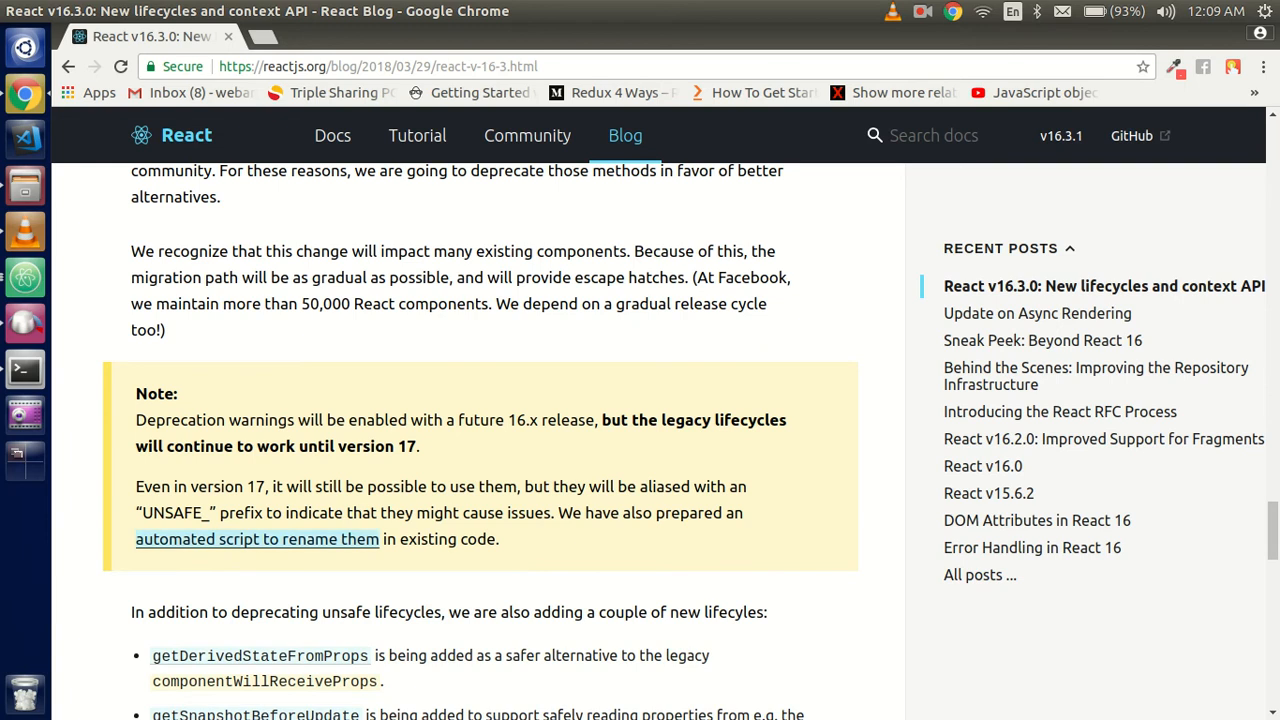
double_click(171, 512)
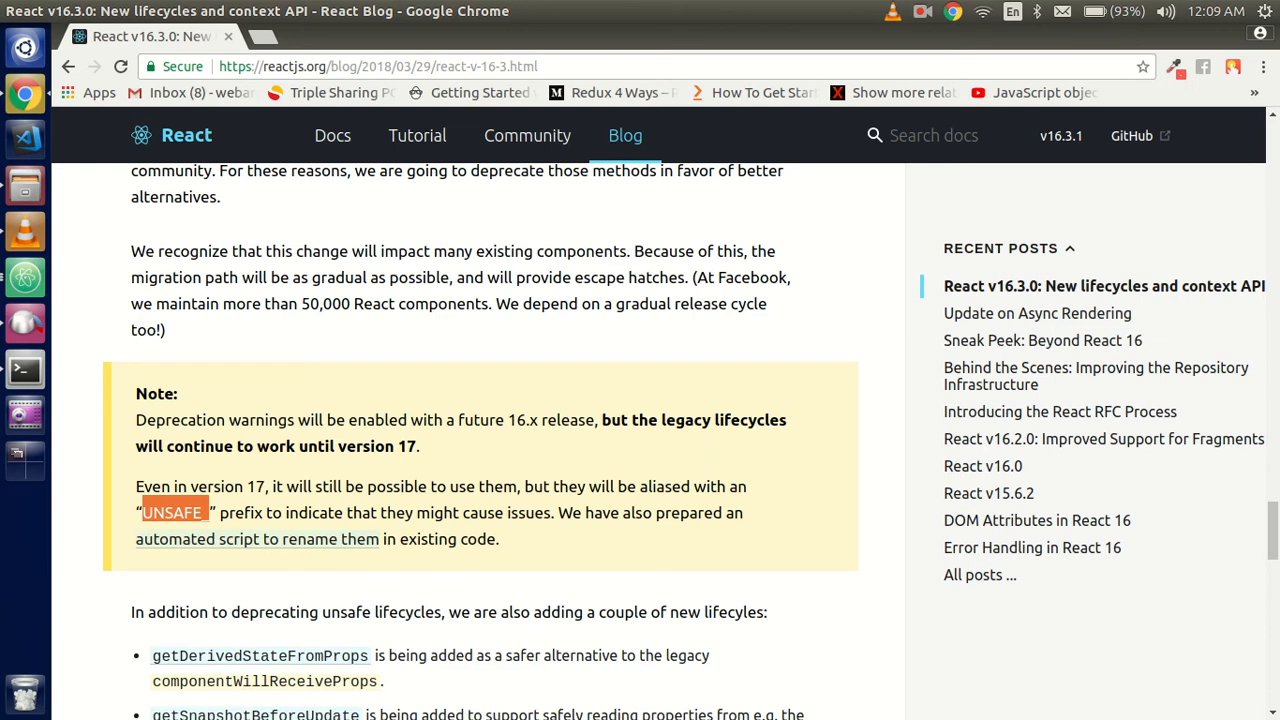
scroll("down", 3)
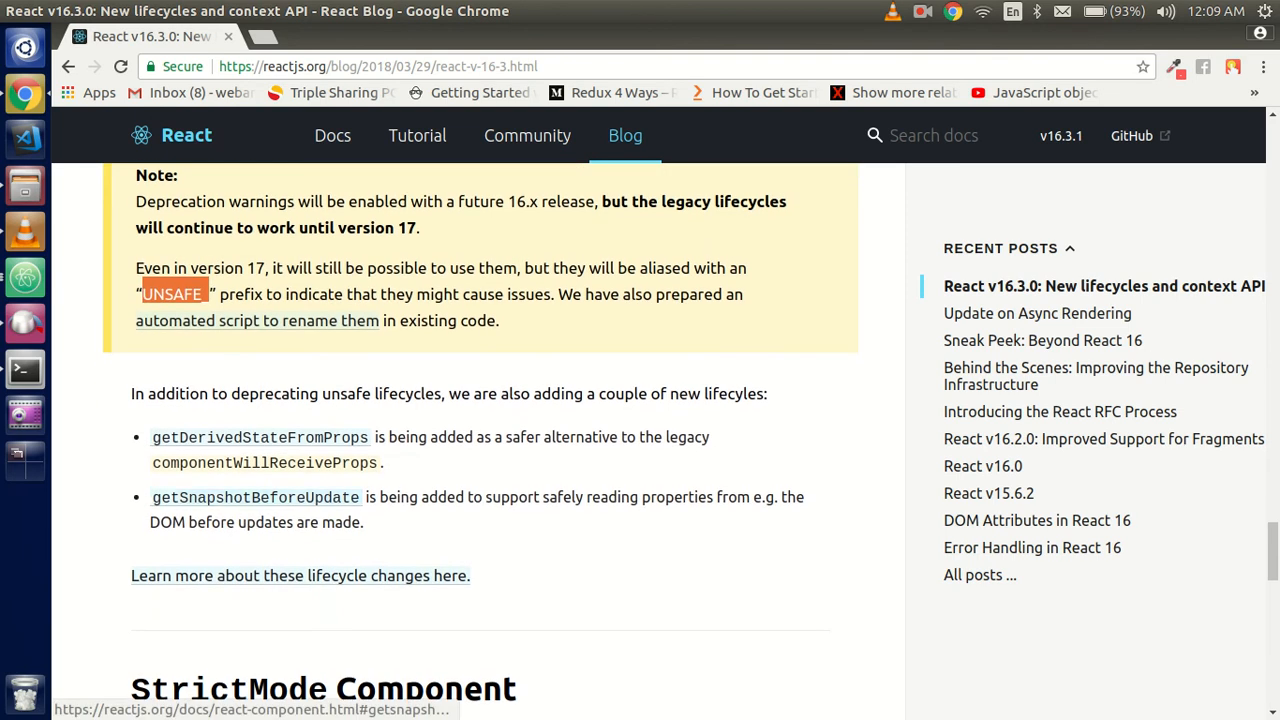
scroll("down", 3)
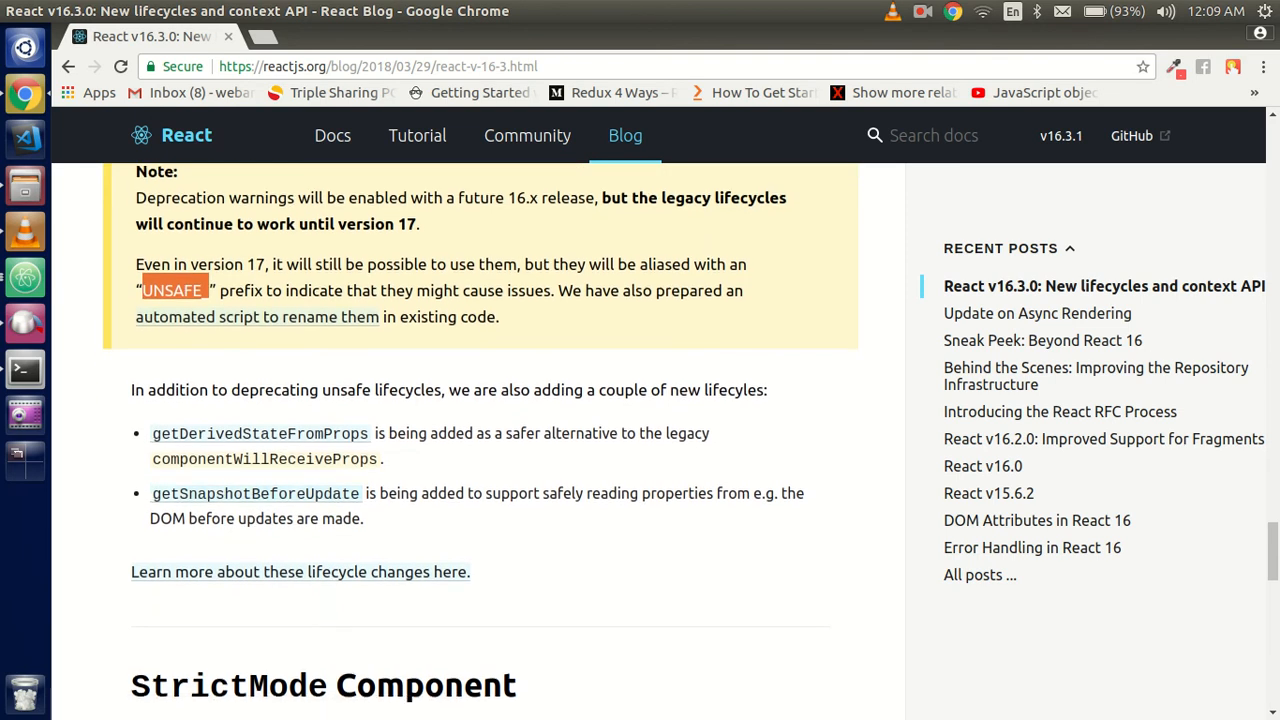
scroll("down", 3)
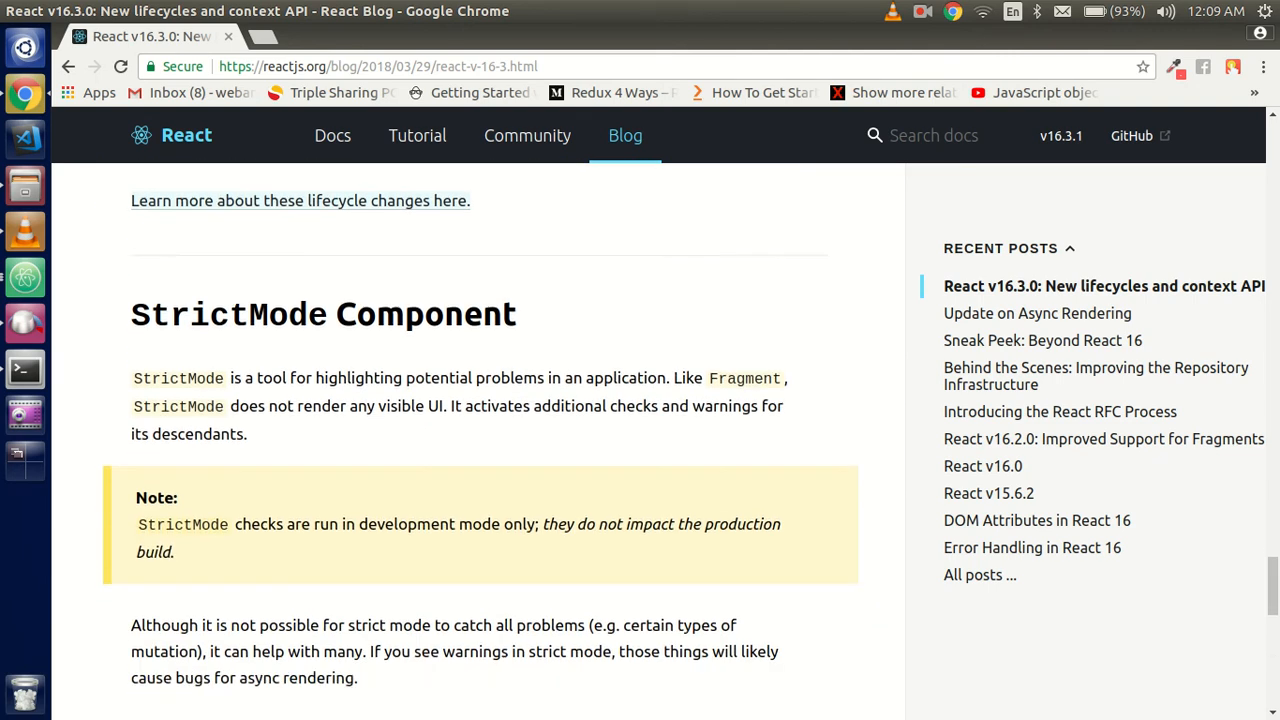
Step: Scroll through StrictMode's checks and helpers to the 'Learn more about the StrictMode component here' link
scroll("down", 3)
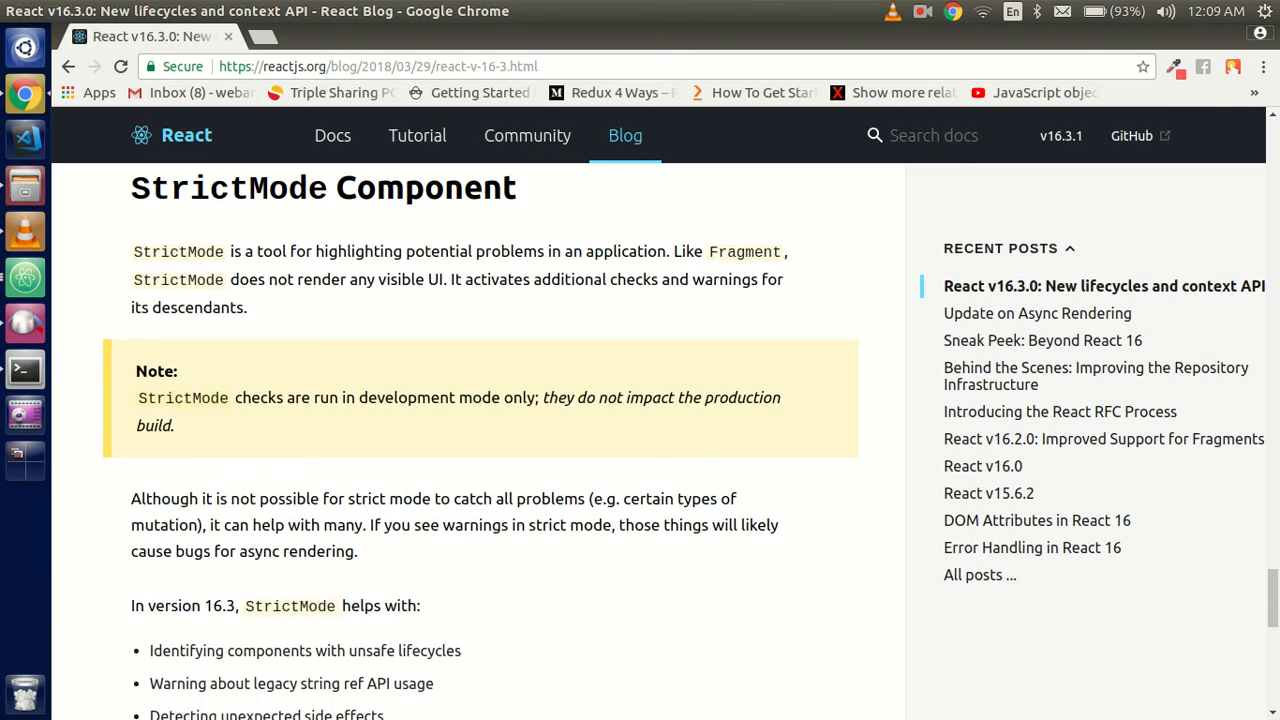
scroll("down", 3)
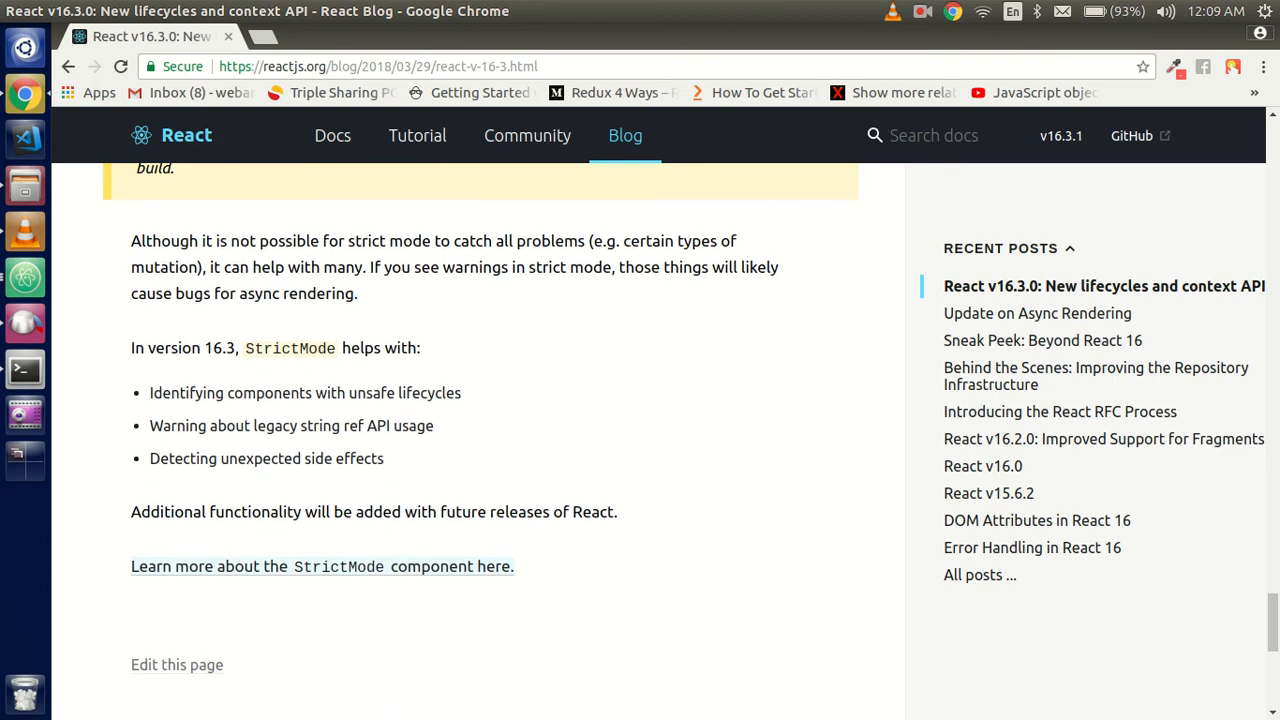
scroll("down", 3)
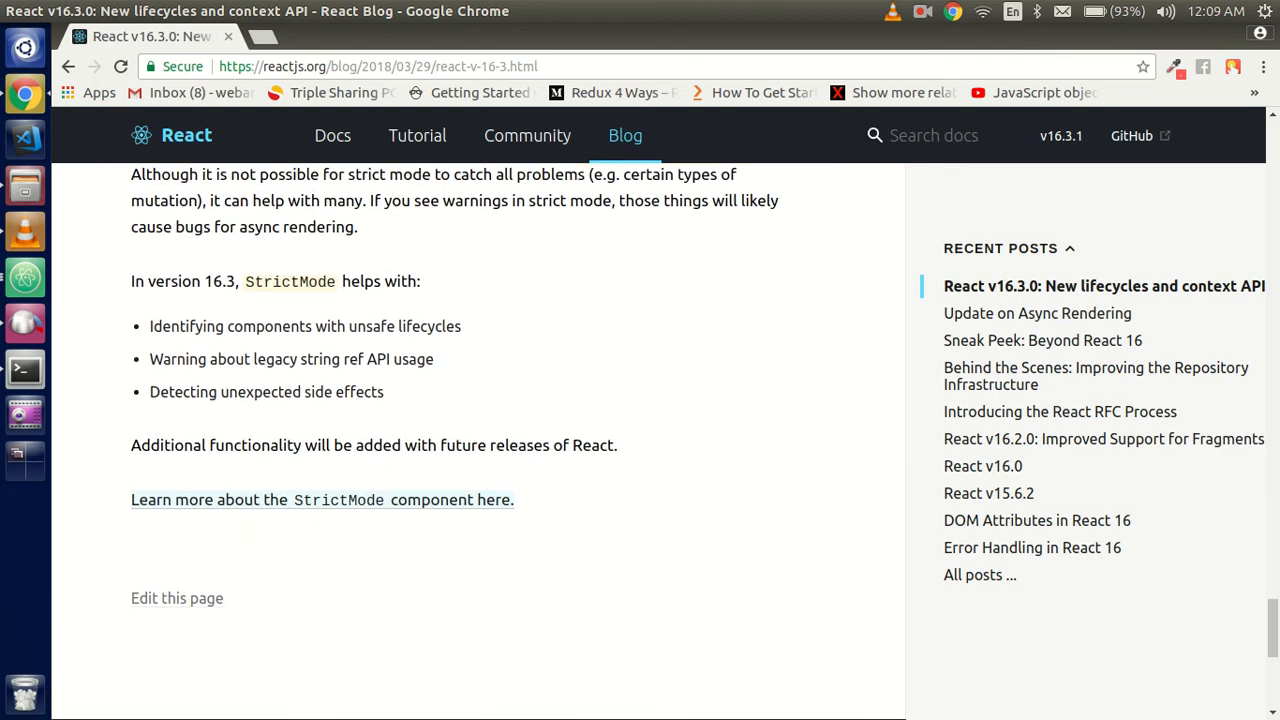
mouse_move(322, 500)
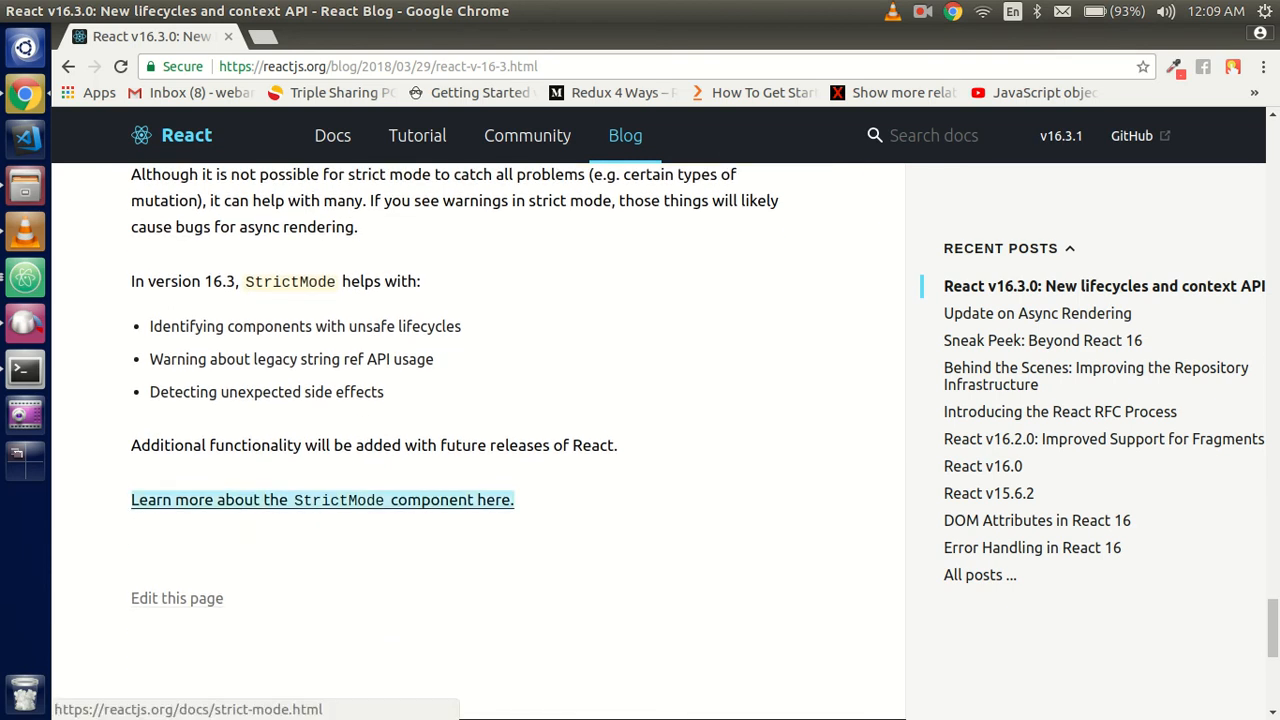
Step: Read the Strict Mode docs page from the blog link, then go back to the v16.3.0 post
left_click(322, 500)
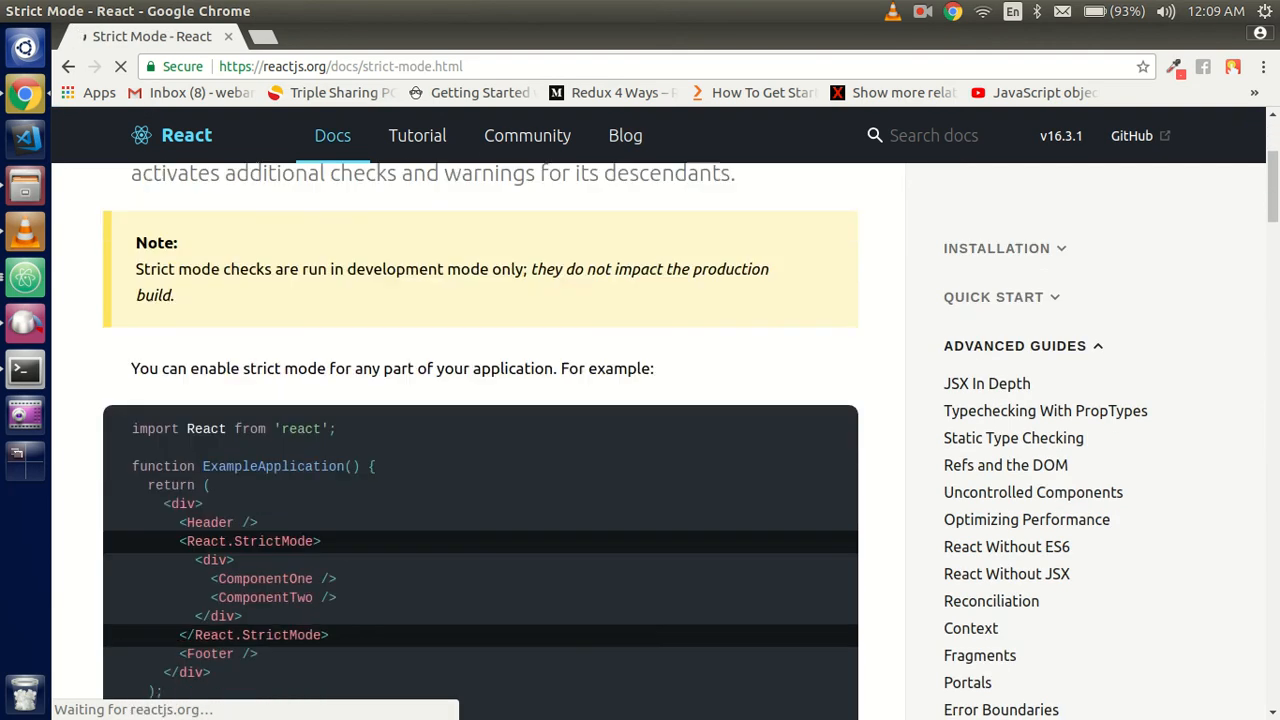
scroll("down", 3)
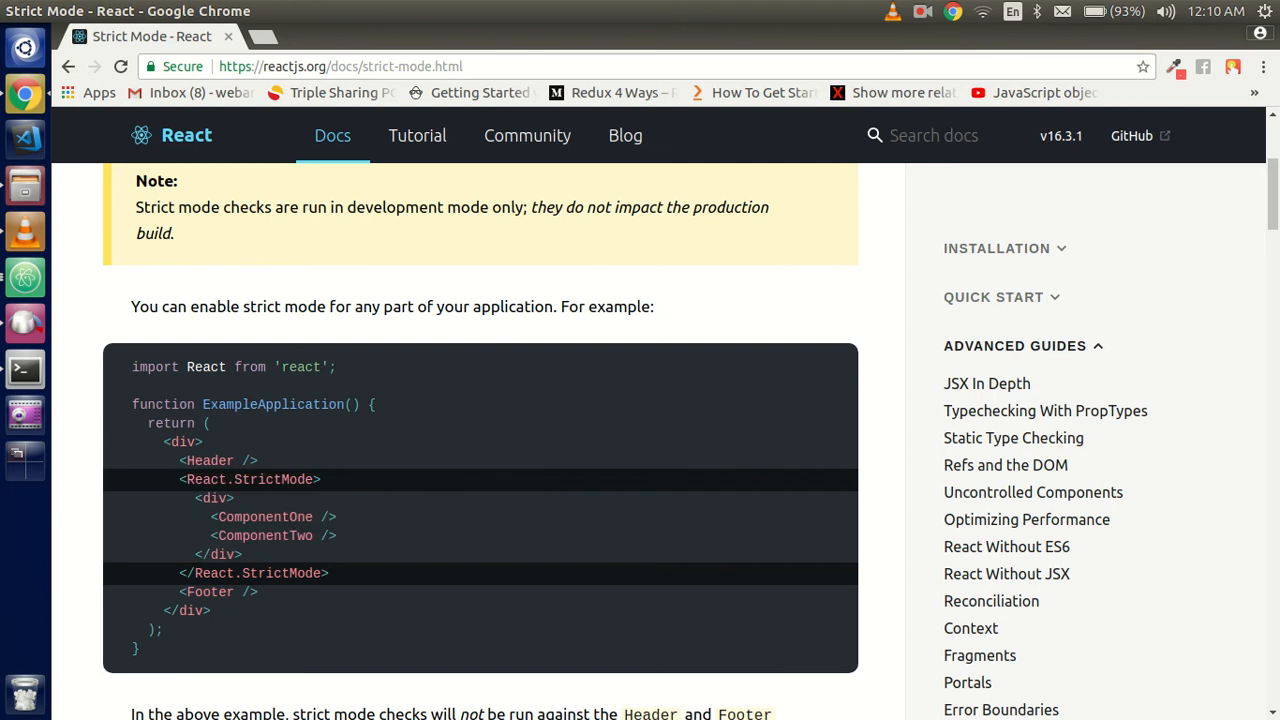
scroll("down", 3)
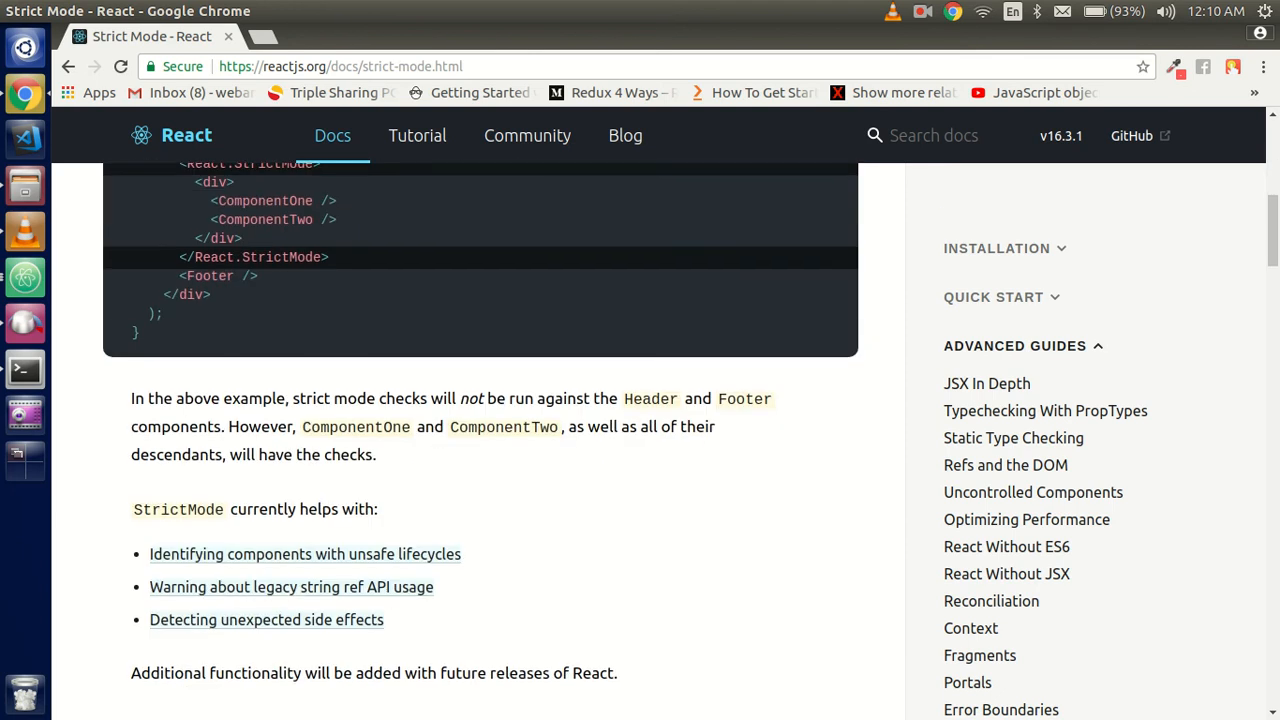
mouse_move(305, 554)
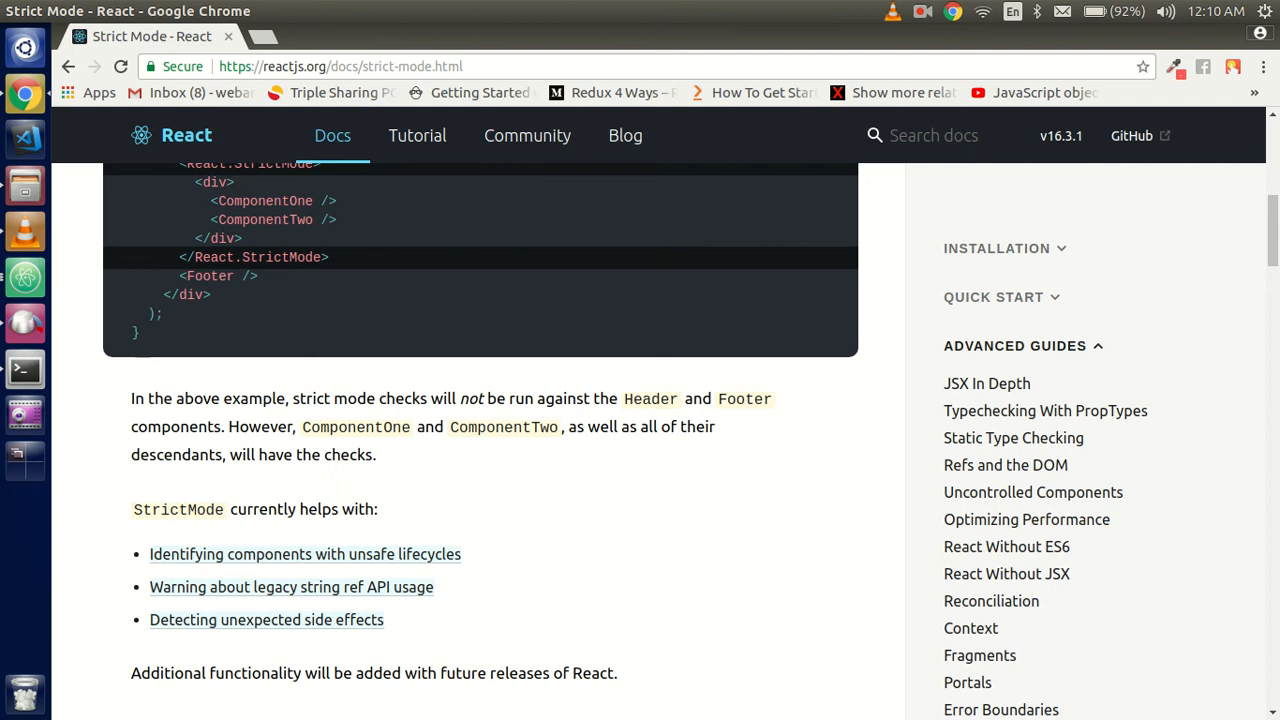
scroll("up", 3)
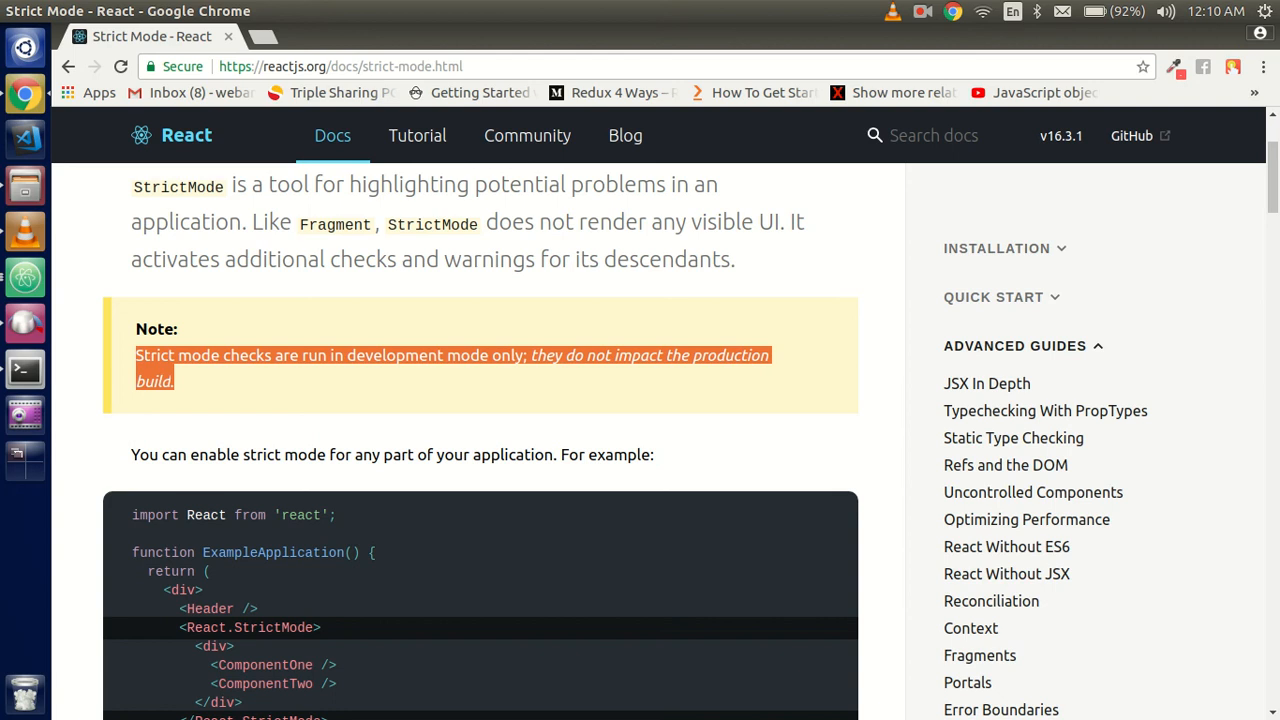
scroll("up", 3)
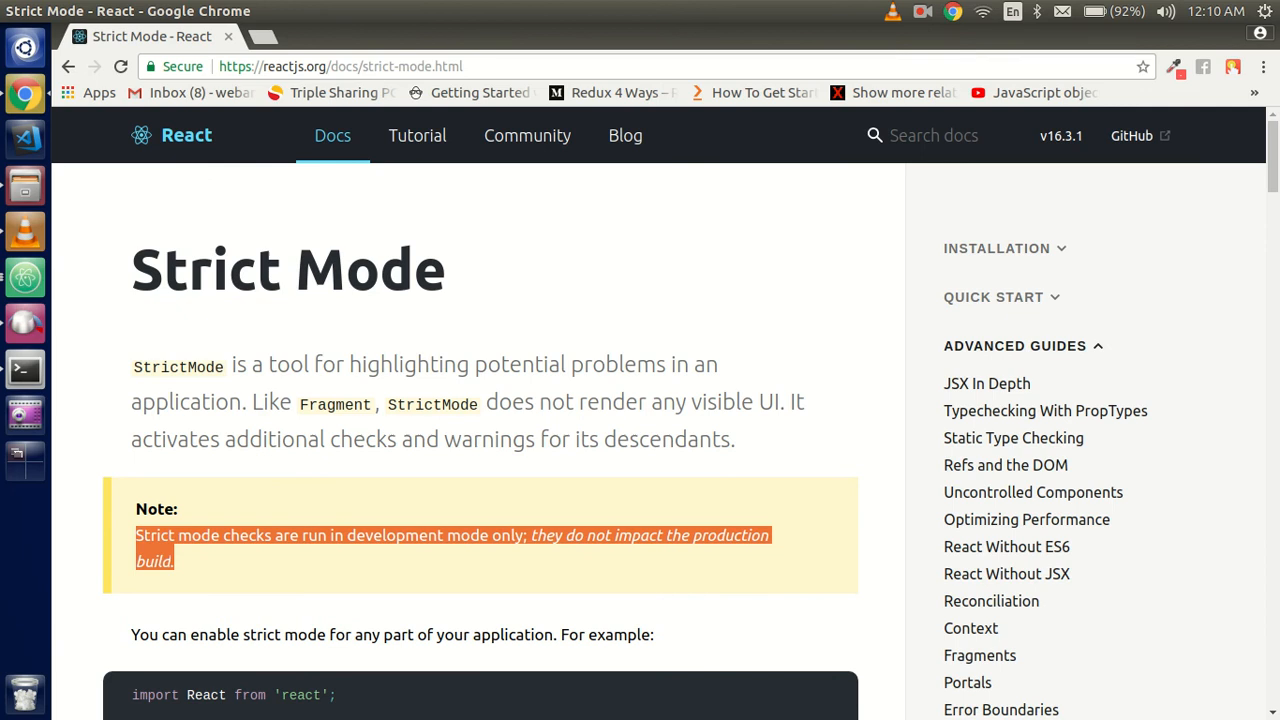
left_click(625, 135)
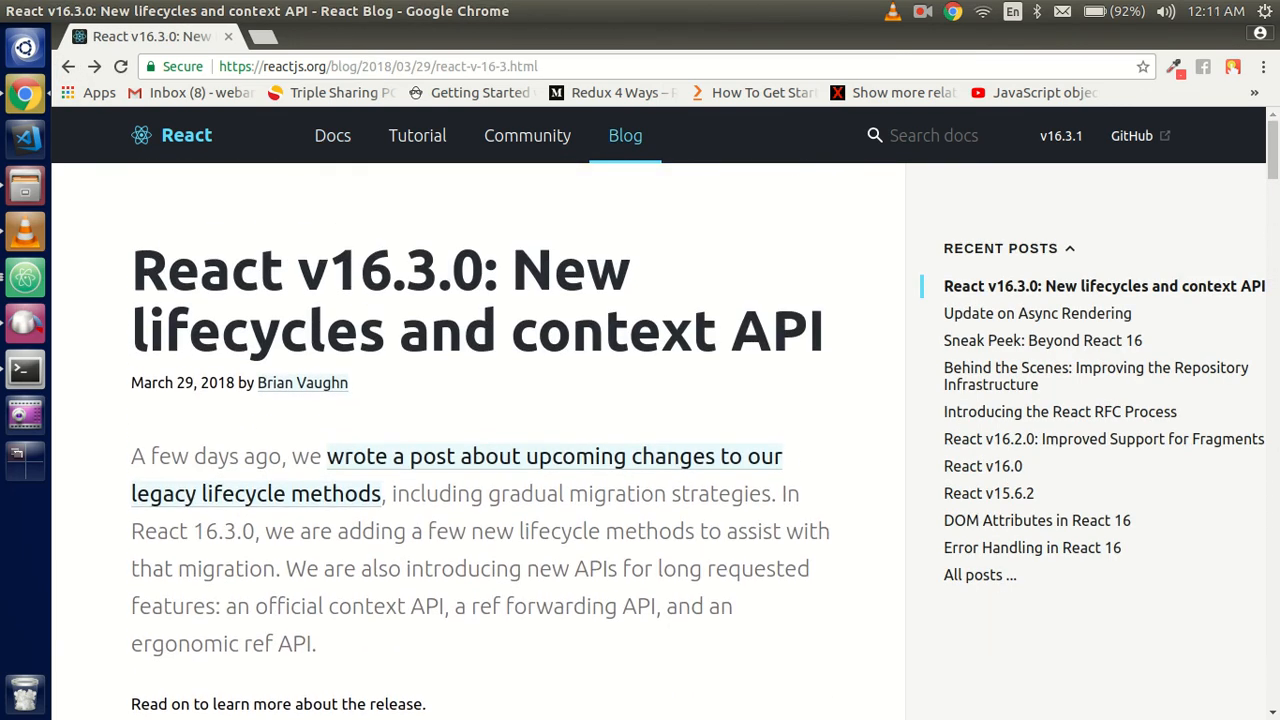
Step: Scroll the release post past the introduction to the Official Context API heading
scroll("down", 3)
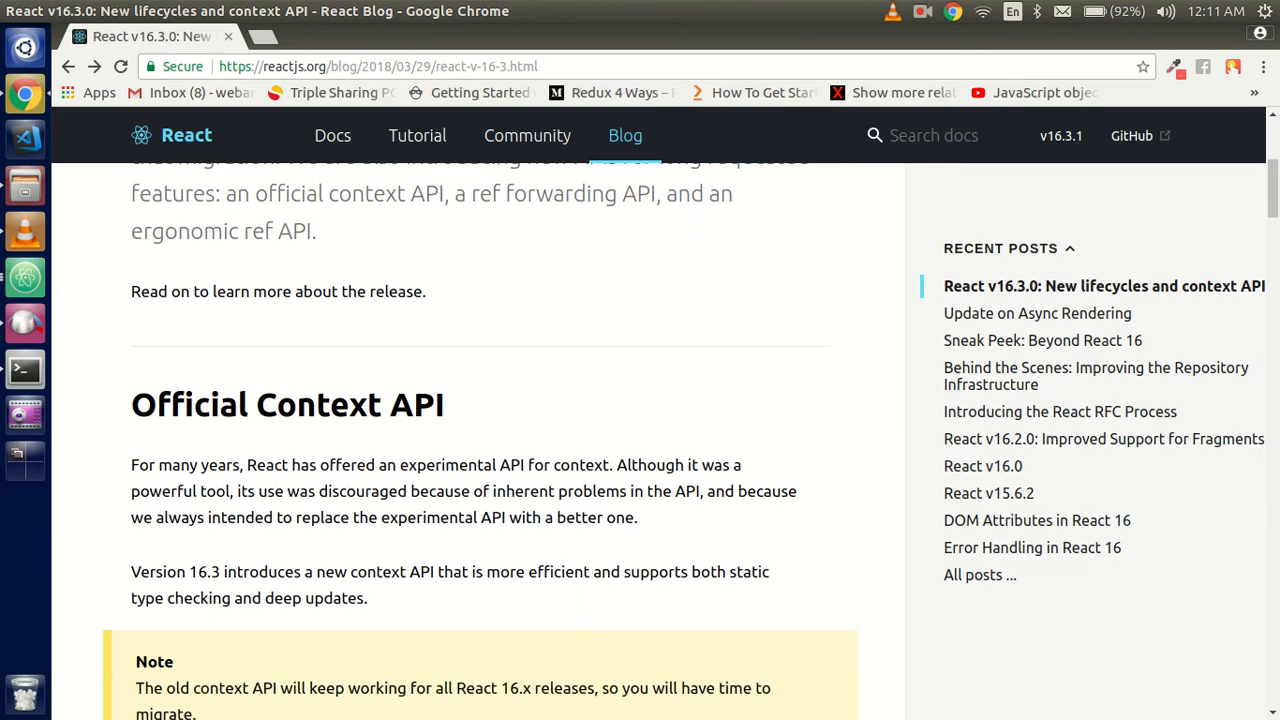
mouse_move(119, 408)
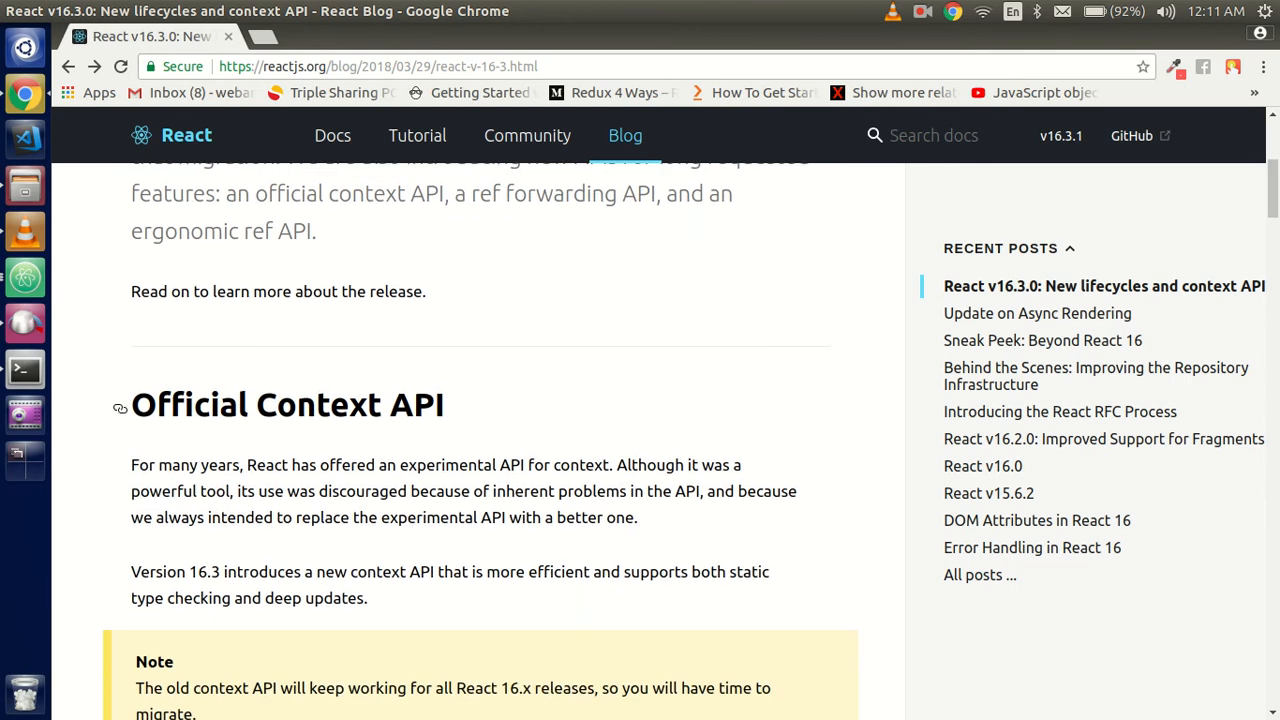